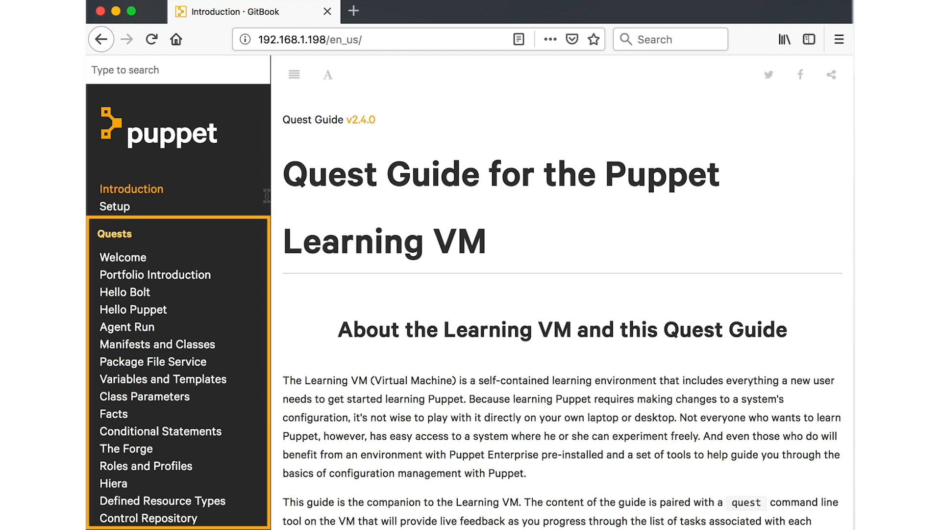
mouse_move(122, 257)
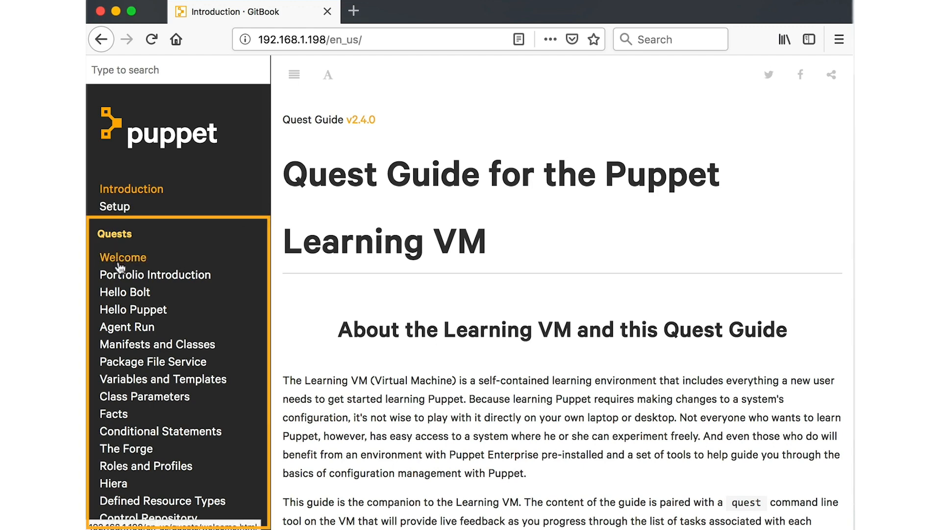
Step: Open the Welcome page from the Quests sidebar and scroll down its content
click(122, 257)
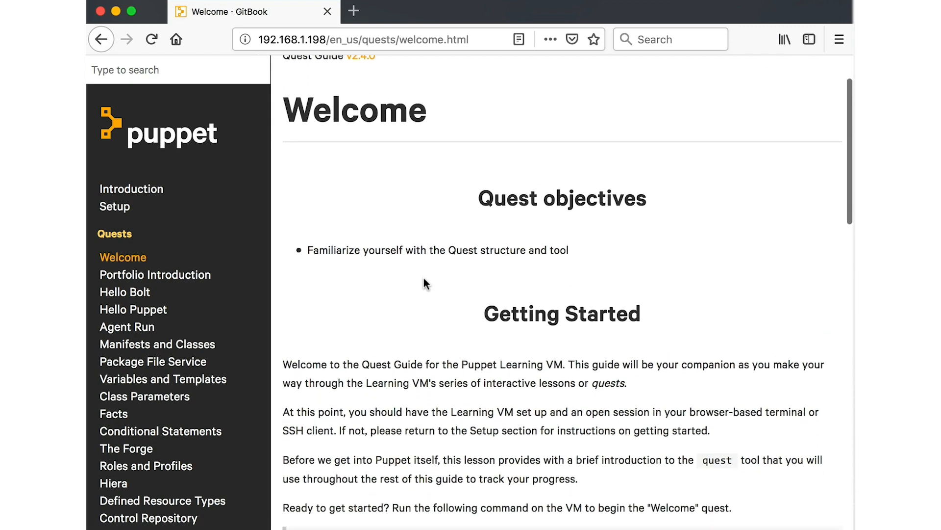
scroll(down, 3)
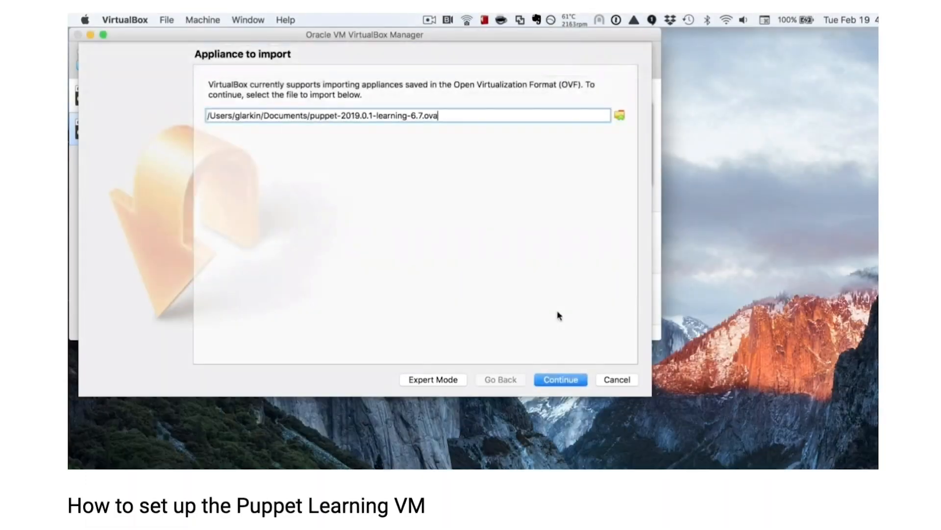
click(559, 379)
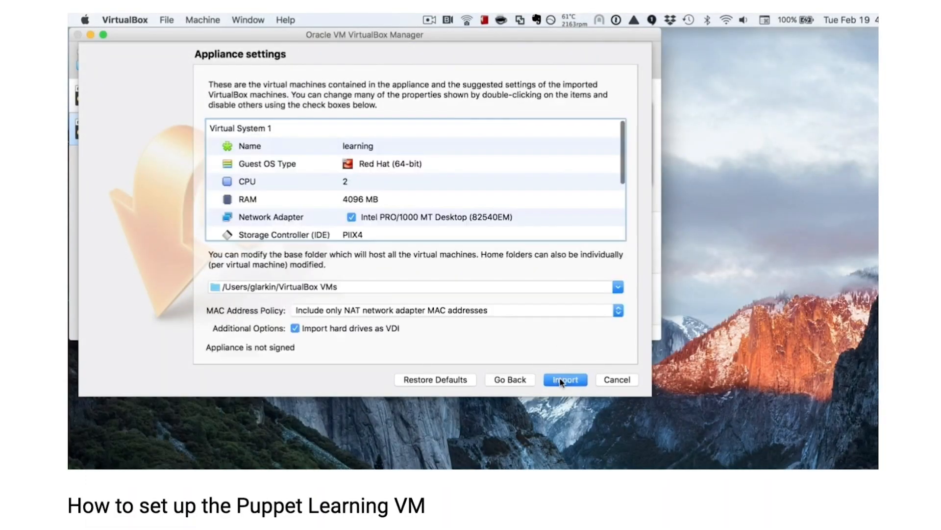
click(564, 379)
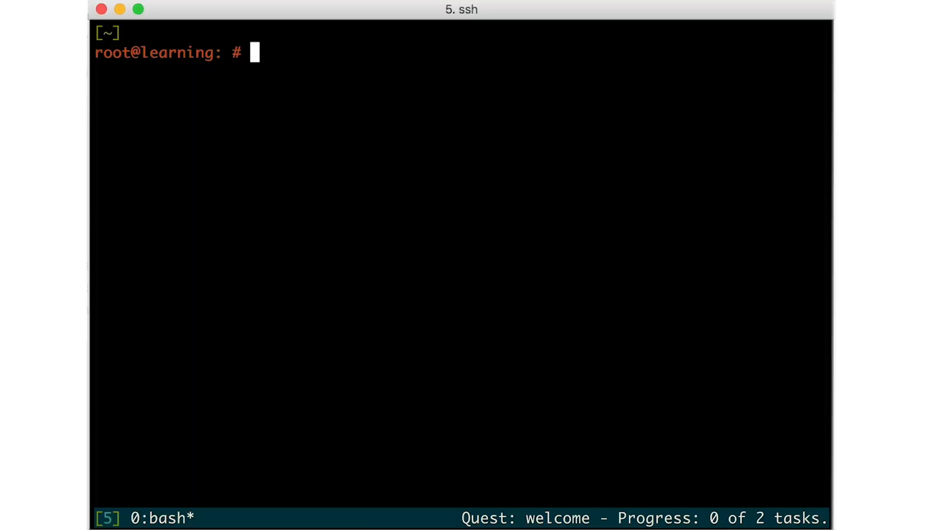
Step: Run 'quest begin welcome' at the root prompt
text(quest begin welcome)
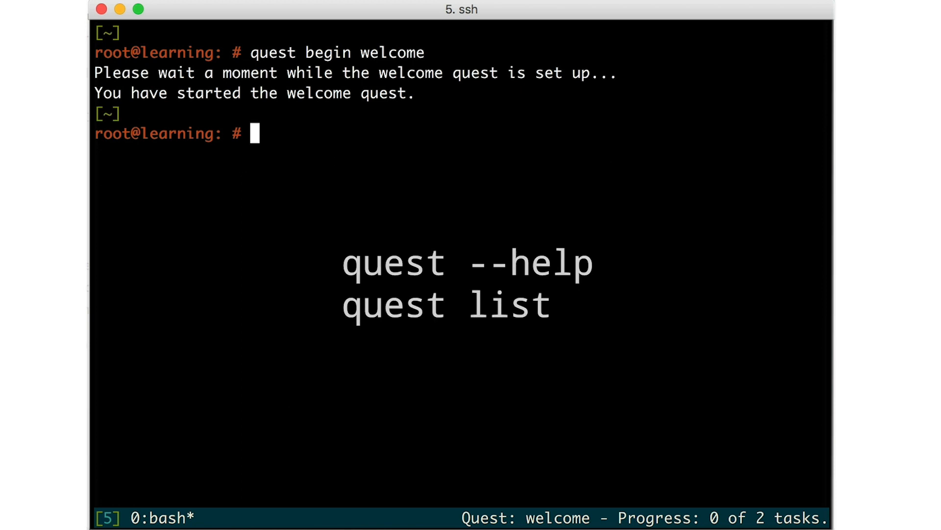
Step: Run 'quest --help' to list the quest tool's commands
text(quest -)
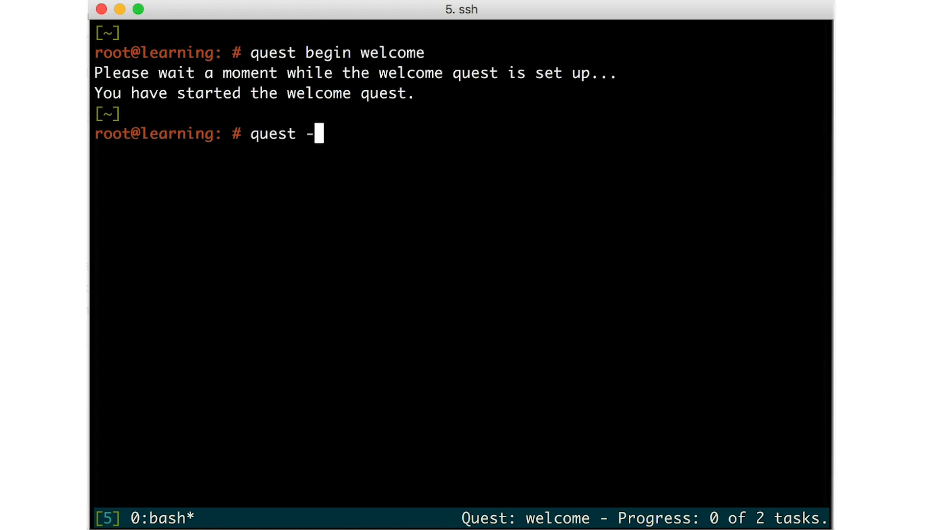
key(Return)
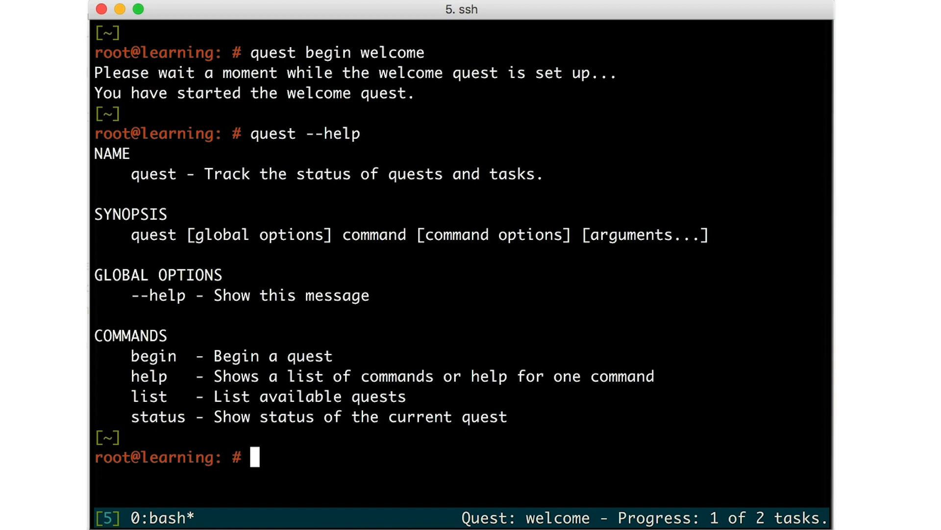
Step: Run 'quest status' to check the welcome quest's task progress
text(quest st)
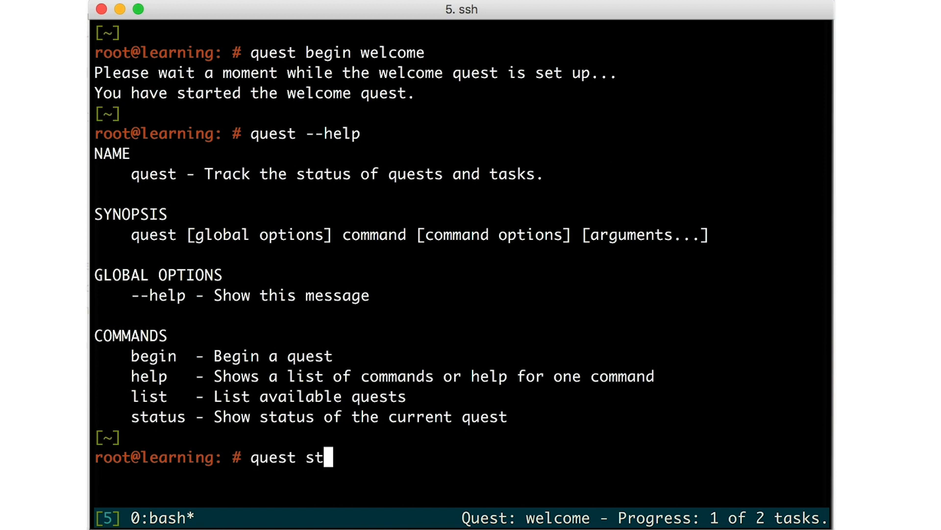
key(Return)
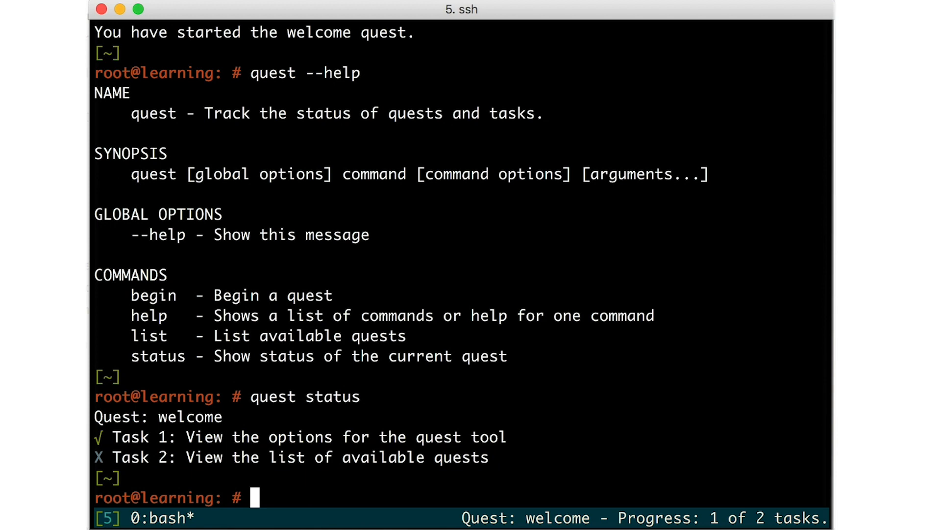
Step: Run 'quest list' to show every quest from welcome to puppetfile
text(quest list)
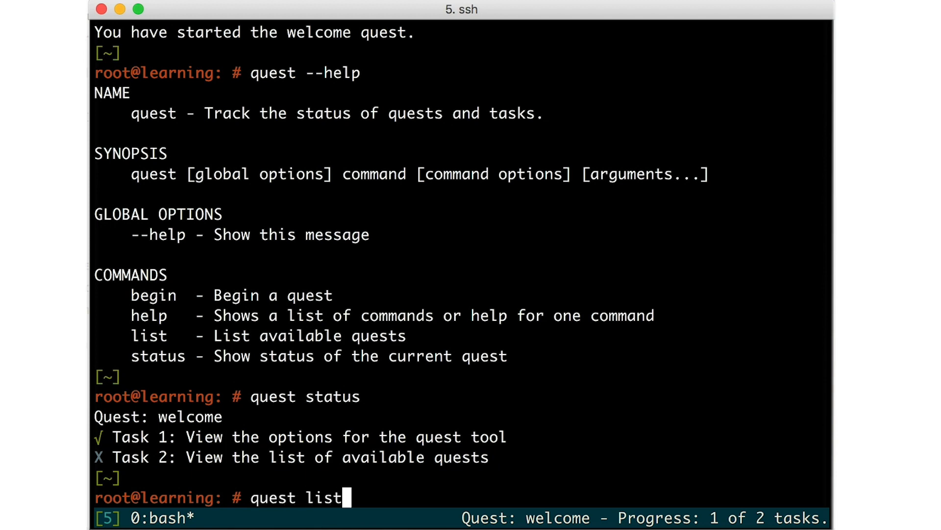
key(Return)
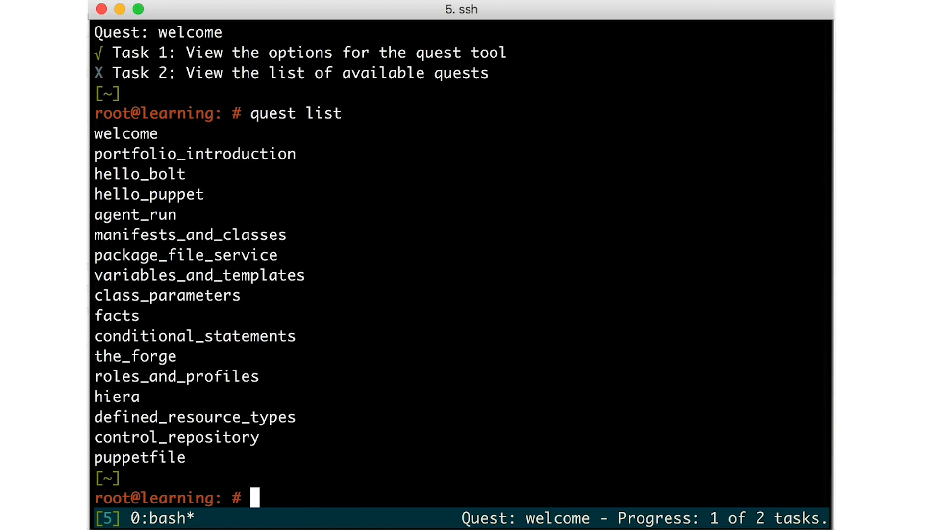